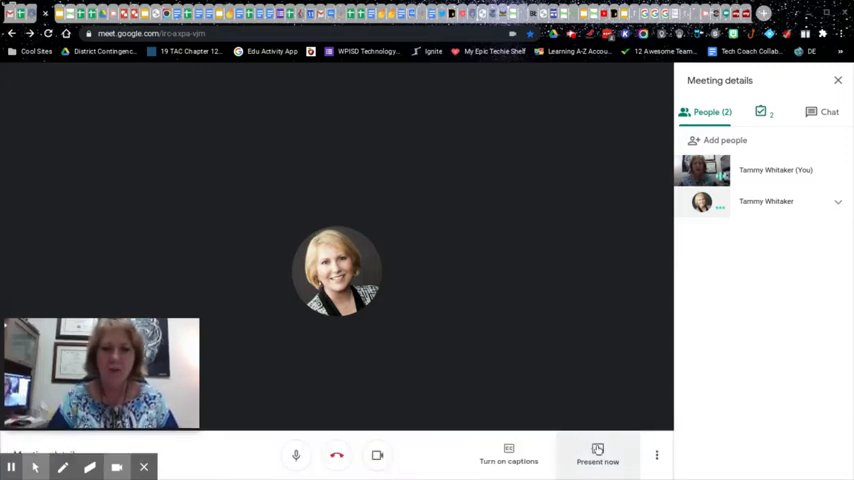
# Share the Digital Breakout YouTube tab to the call with its tab audio included
pyautogui.click(596, 456)
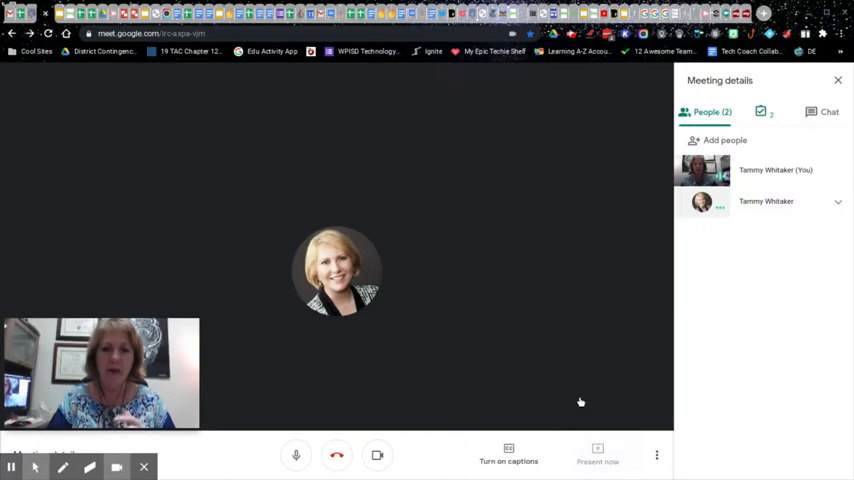
pyautogui.click(596, 456)
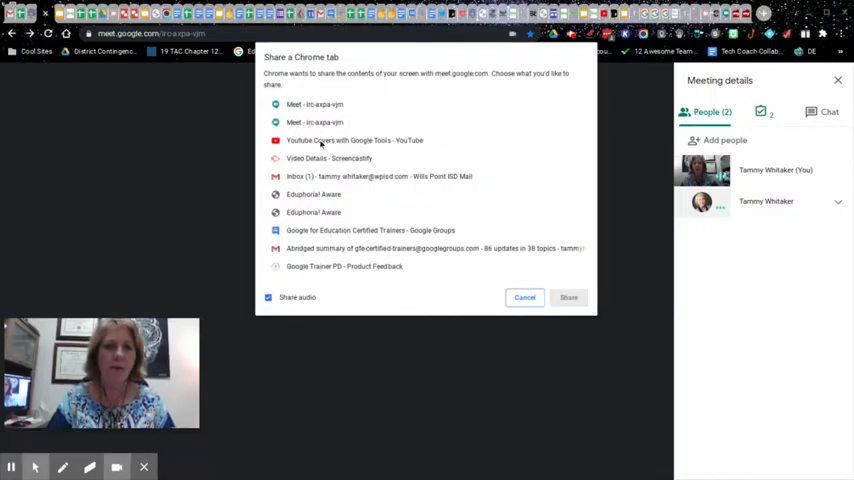
pyautogui.click(356, 140)
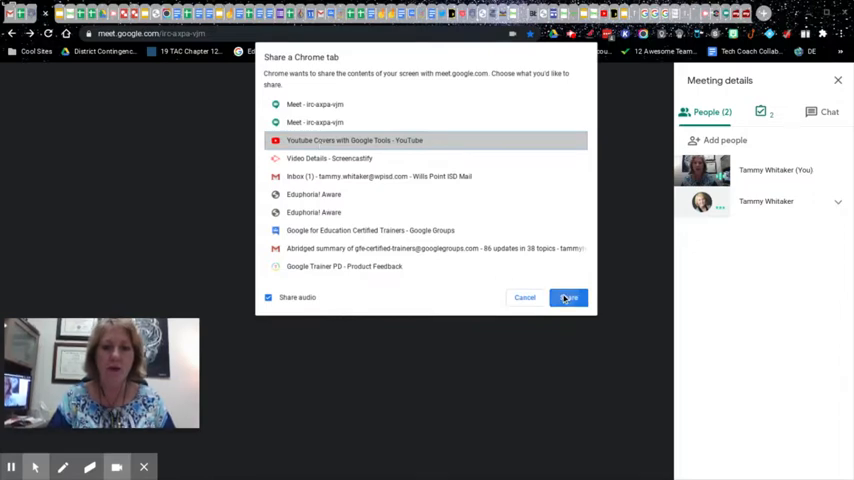
pyautogui.click(568, 296)
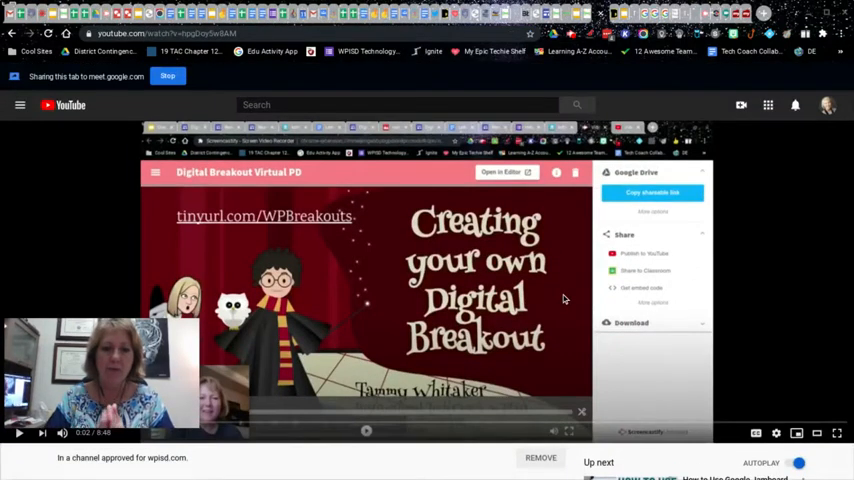